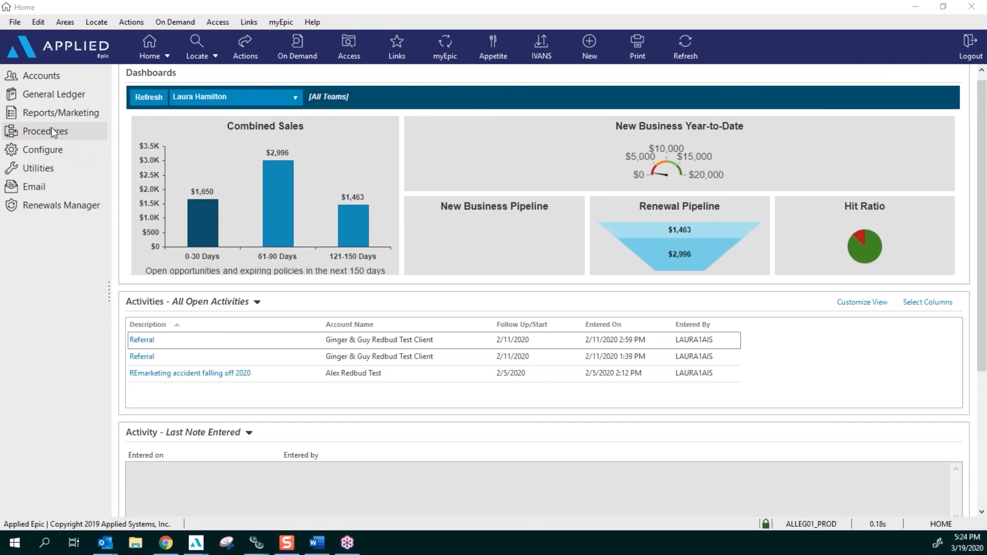
Step: Go to Procedures, Interface Management, Assign Items in Suspense and run it for Policies
{"action": "left_click", "coordinate": [44, 131]}
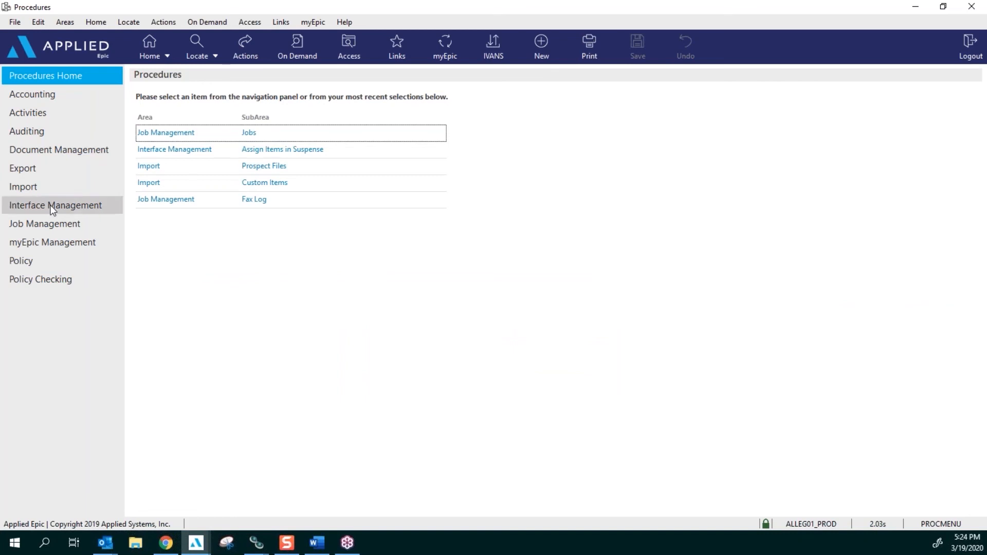
{"action": "left_click", "coordinate": [56, 206]}
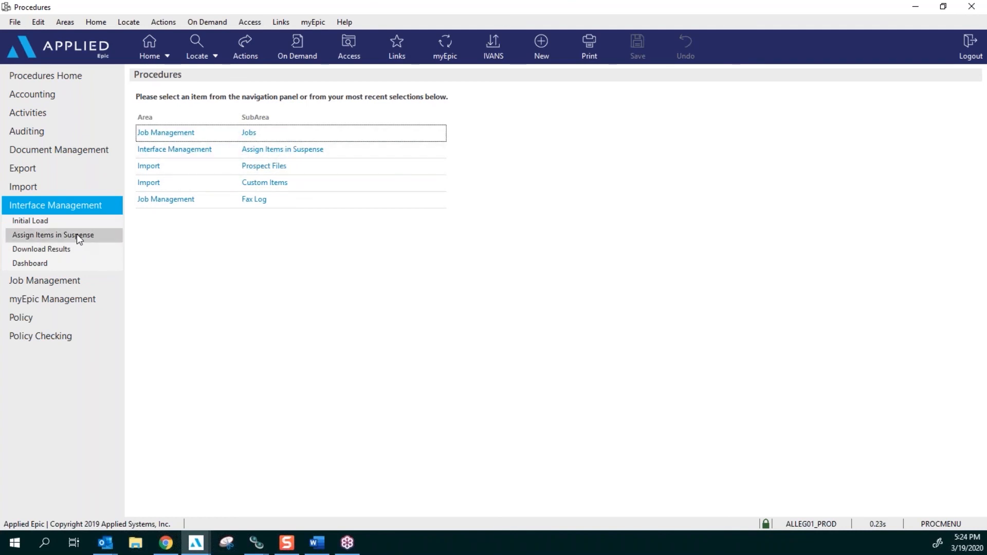
{"action": "left_click", "coordinate": [53, 235]}
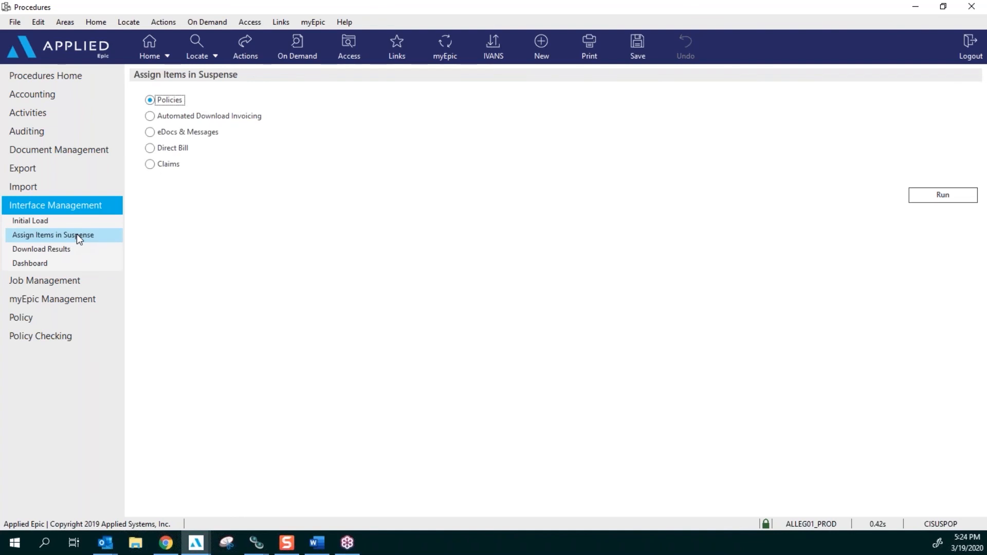
{"action": "mouse_move", "coordinate": [155, 108]}
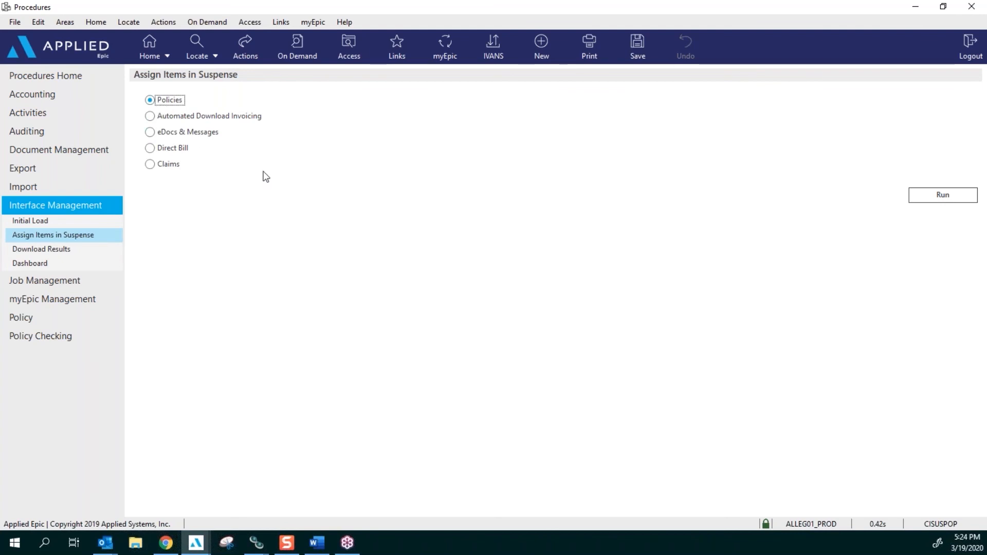
{"action": "left_click", "coordinate": [943, 195]}
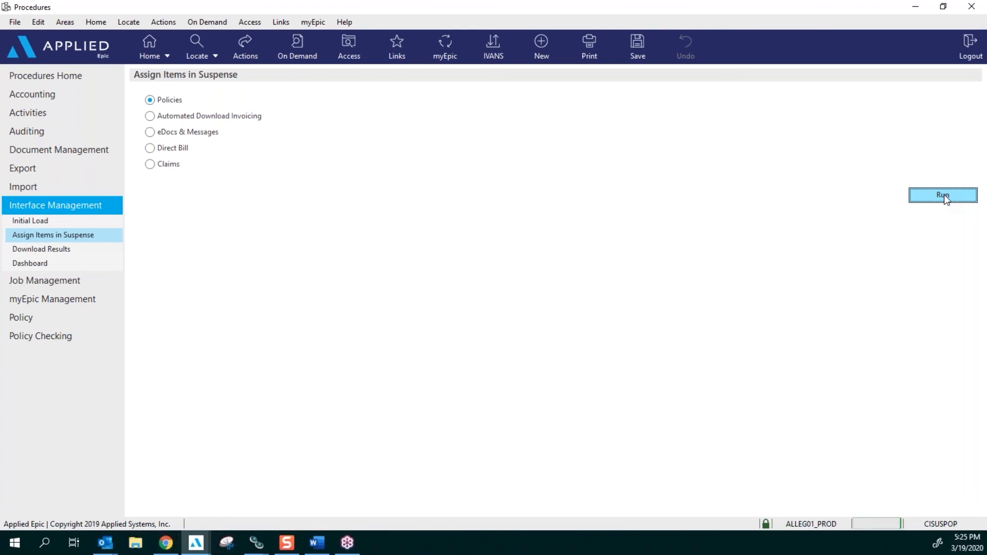
Step: Dismiss the item-in-use notice and select the 15116 Bellaire LLC fire policy in the suspense list
{"action": "left_click", "coordinate": [943, 196]}
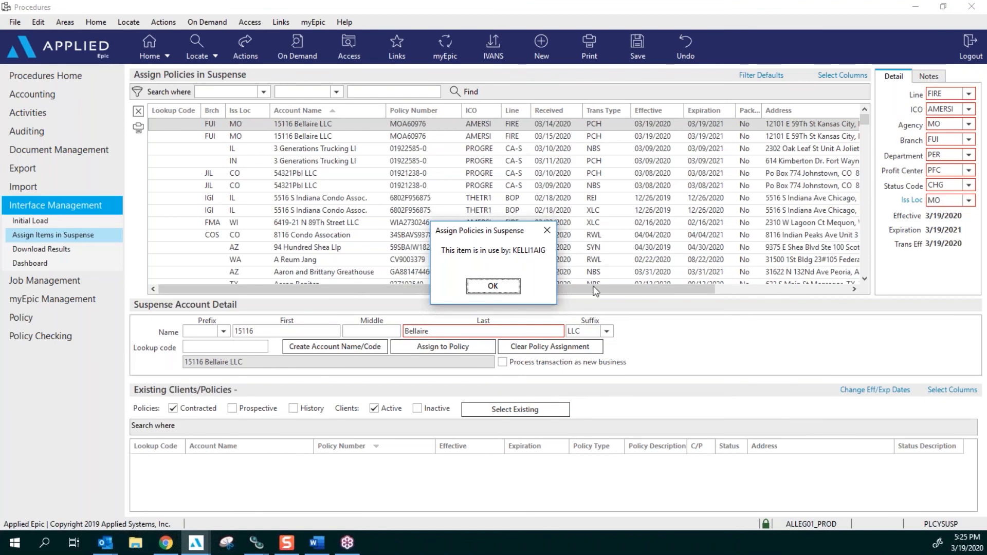
{"action": "left_click", "coordinate": [493, 287]}
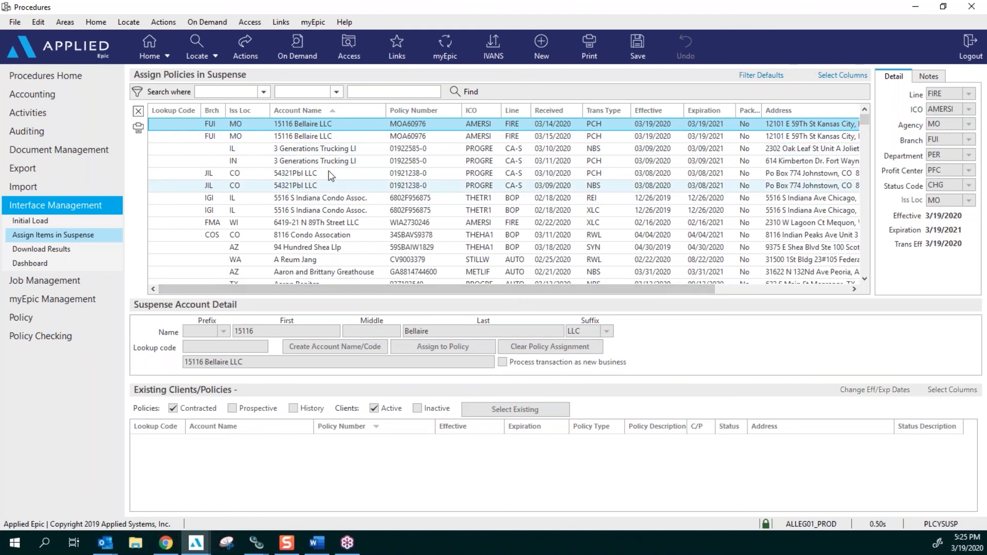
{"action": "left_click", "coordinate": [321, 198]}
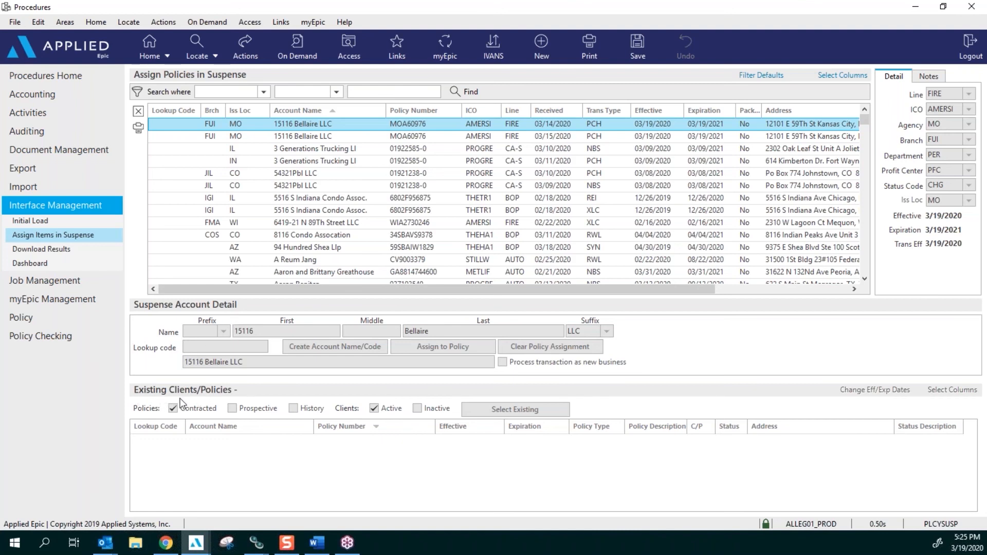
{"action": "mouse_move", "coordinate": [222, 403]}
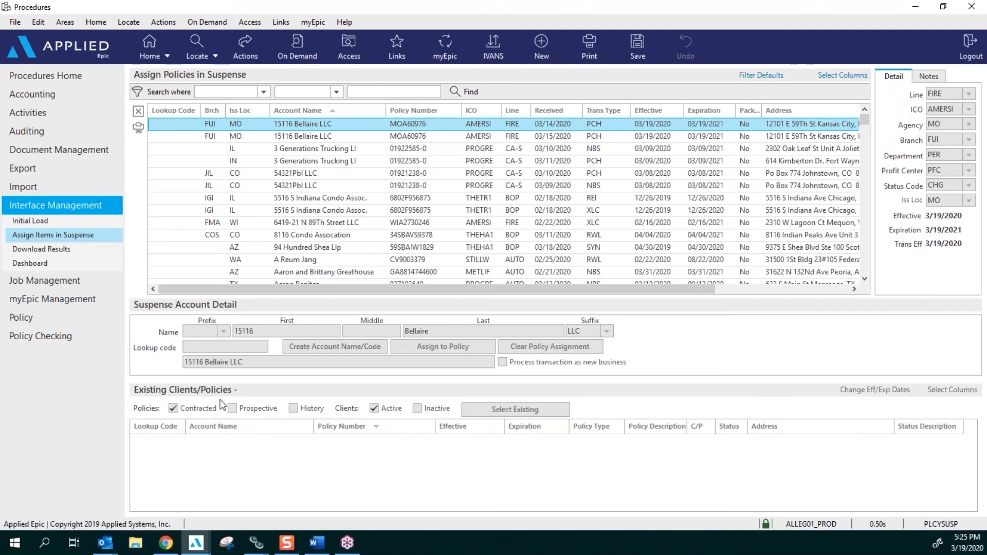
{"action": "mouse_move", "coordinate": [421, 444]}
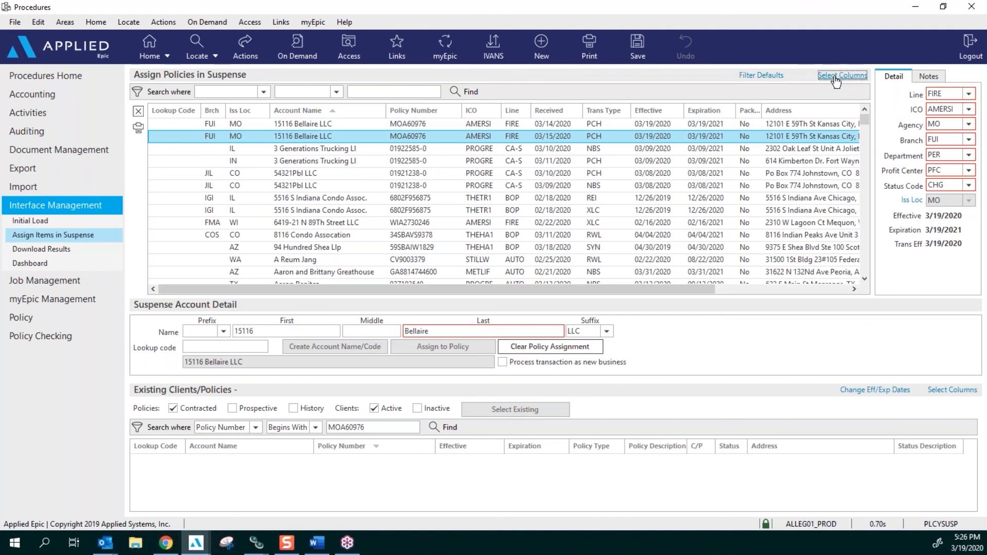
Step: Add the Contract Number column to the suspense list via Select Columns
{"action": "left_click", "coordinate": [842, 75]}
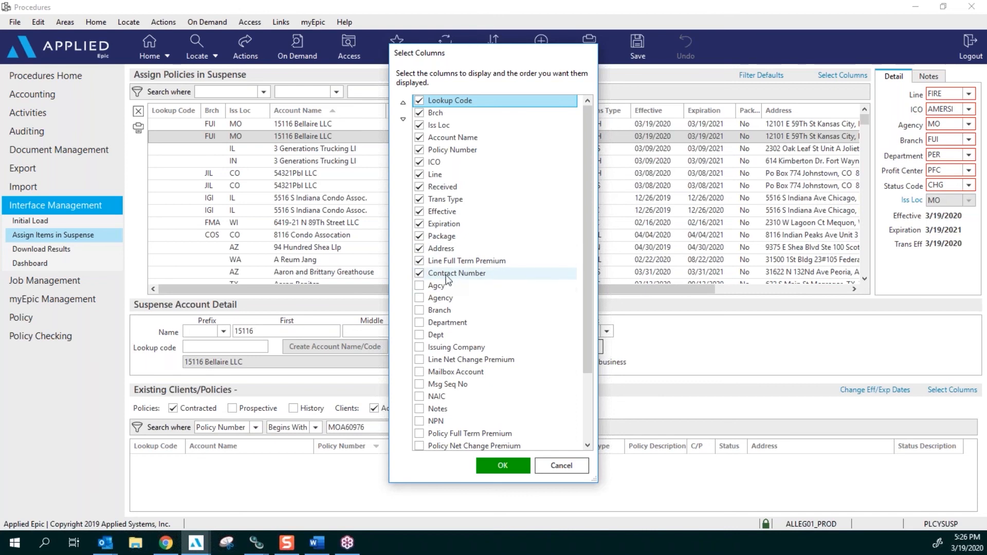
{"action": "mouse_move", "coordinate": [458, 279]}
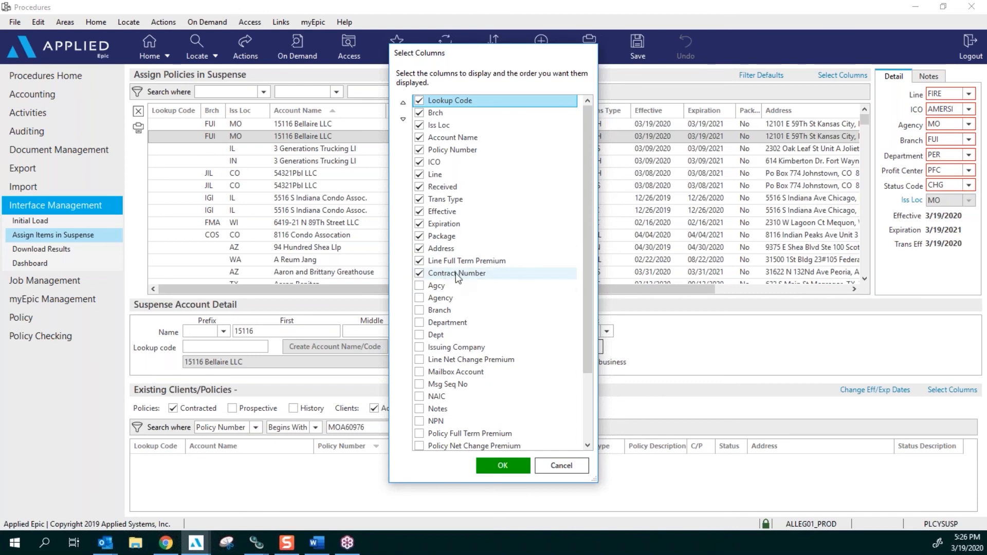
{"action": "left_click", "coordinate": [420, 272]}
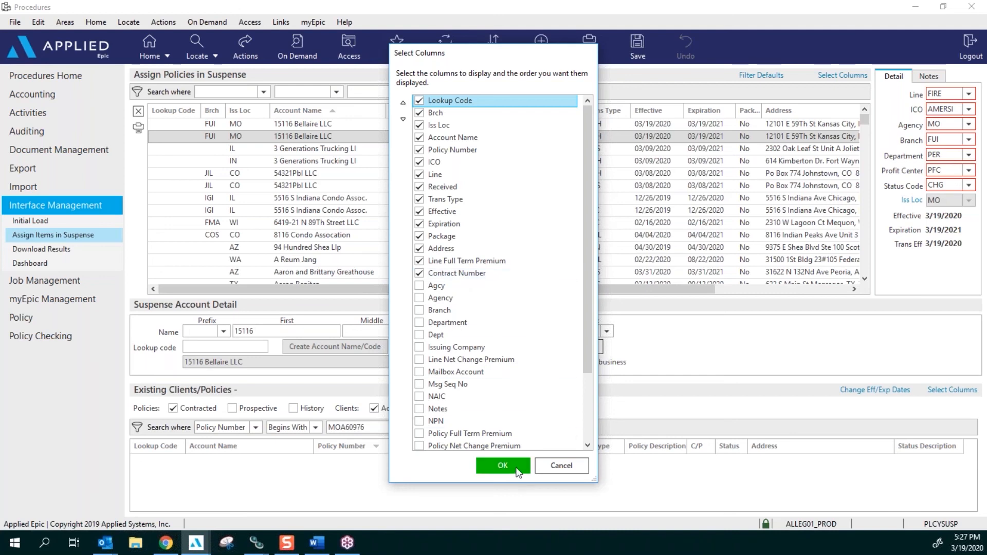
{"action": "left_click", "coordinate": [501, 465]}
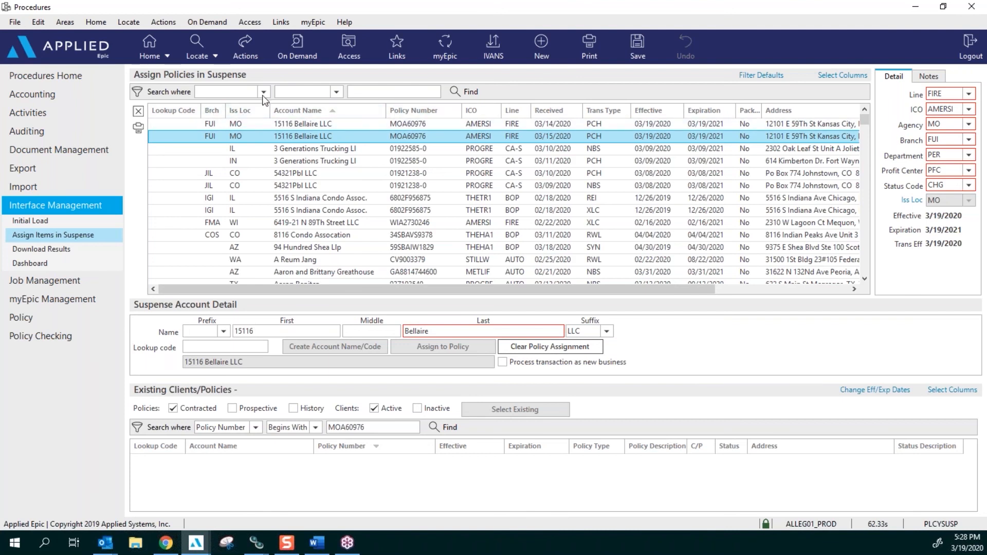
{"action": "left_click", "coordinate": [263, 92]}
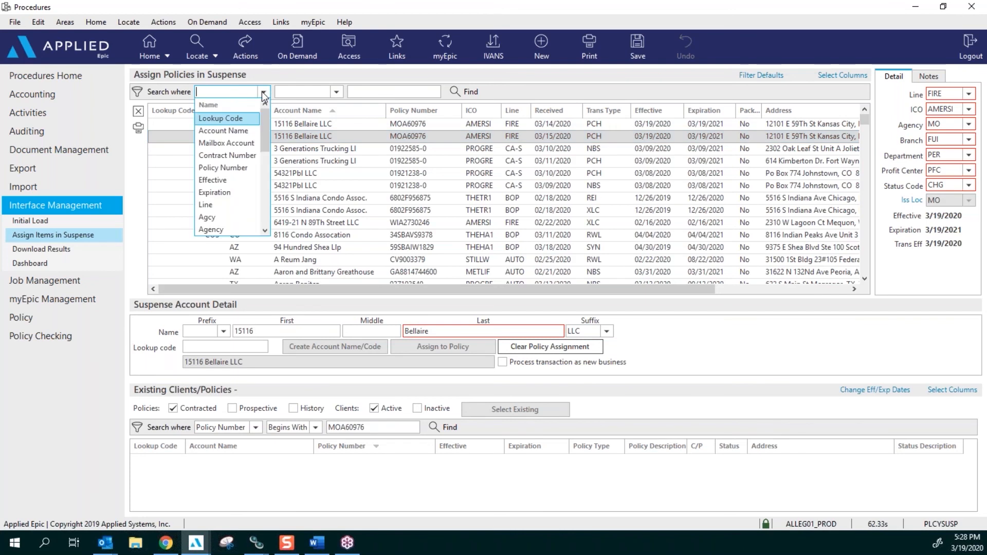
{"action": "mouse_move", "coordinate": [225, 130]}
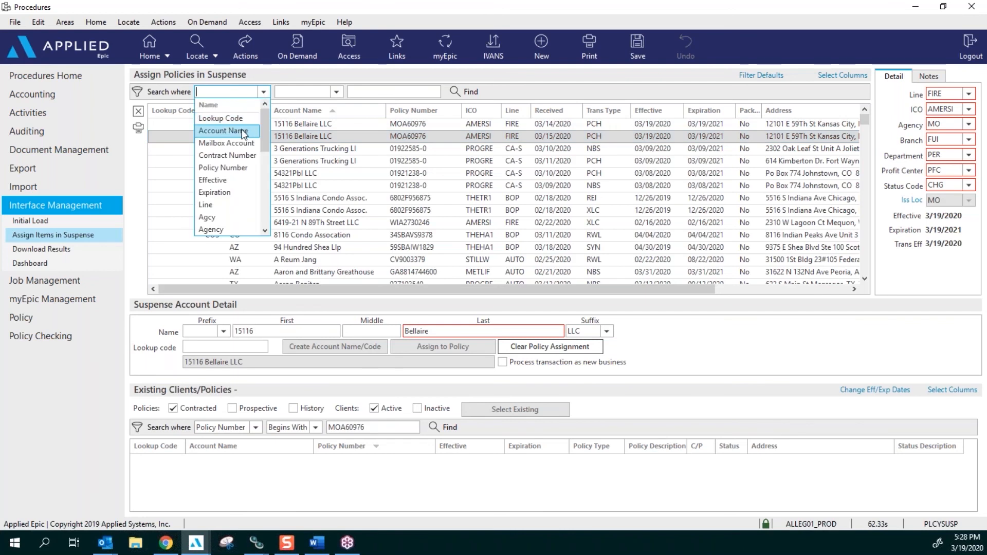
{"action": "left_click", "coordinate": [225, 130]}
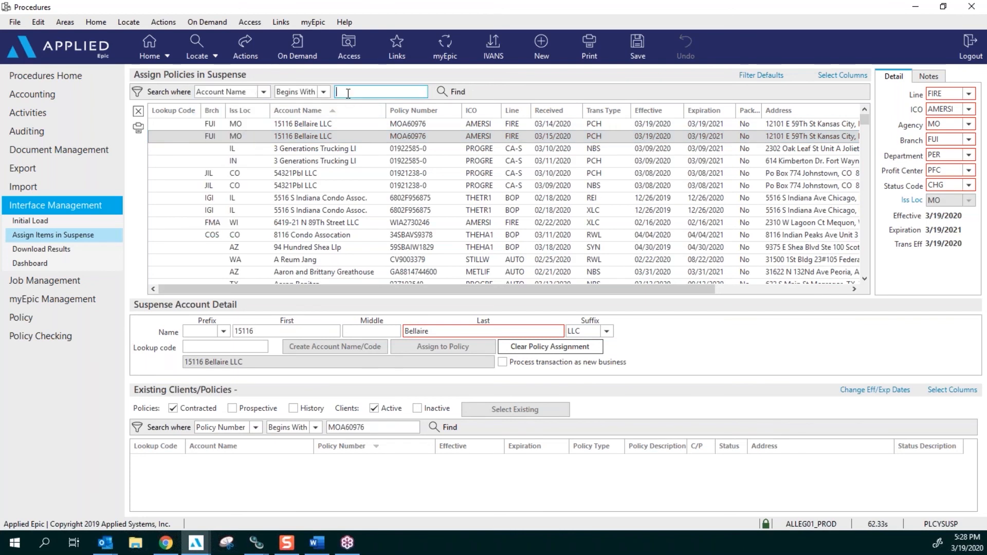
{"action": "type", "text": "laura"}
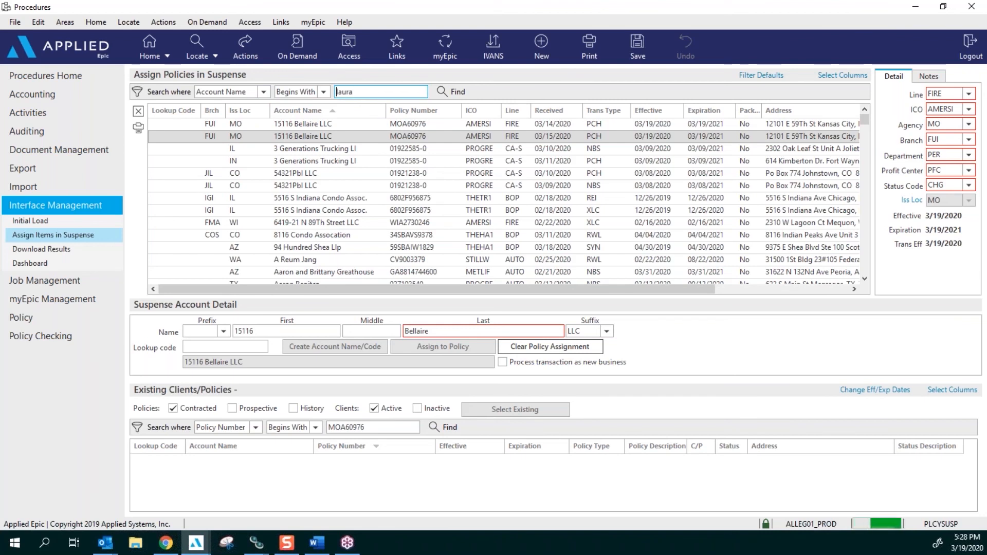
{"action": "left_click", "coordinate": [451, 92]}
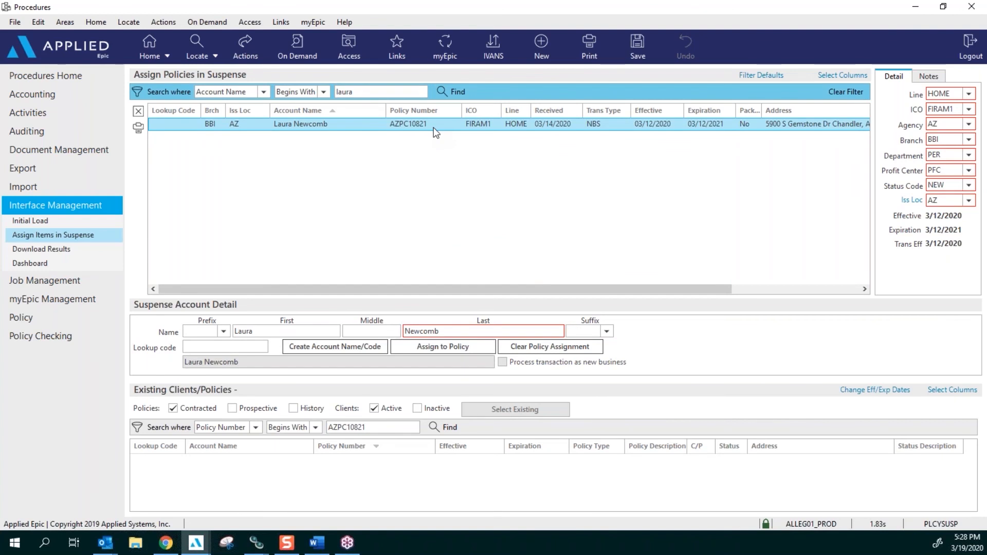
{"action": "mouse_move", "coordinate": [849, 107]}
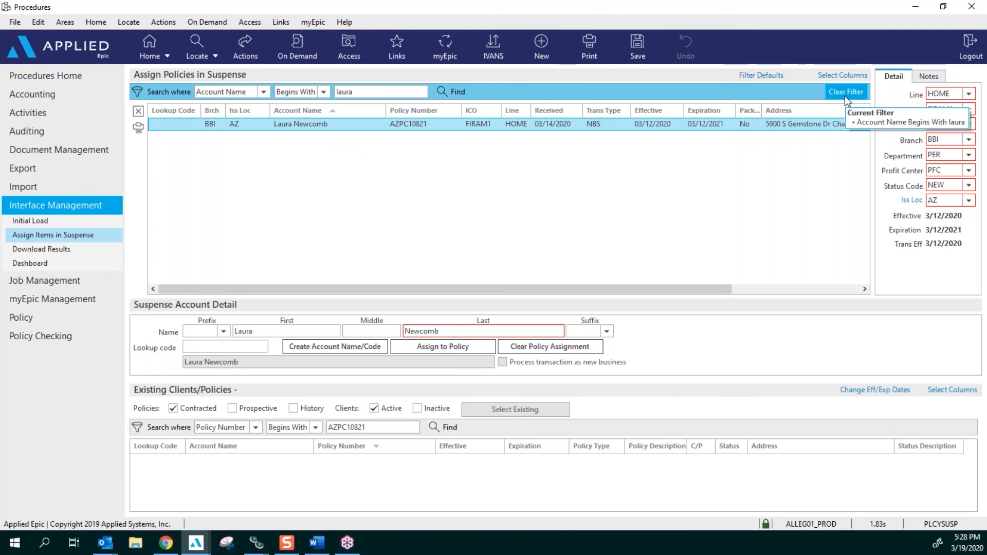
{"action": "mouse_move", "coordinate": [846, 98]}
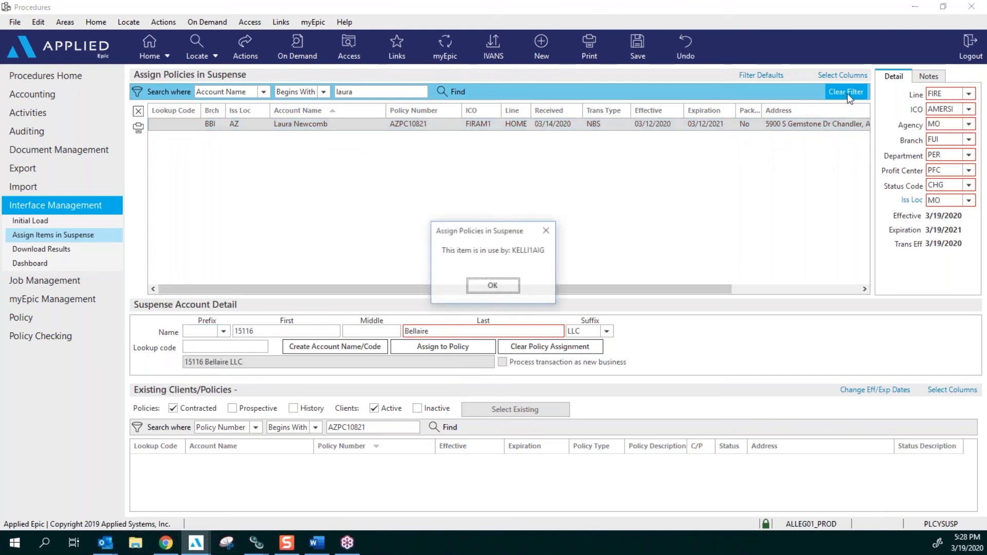
{"action": "left_click", "coordinate": [493, 285]}
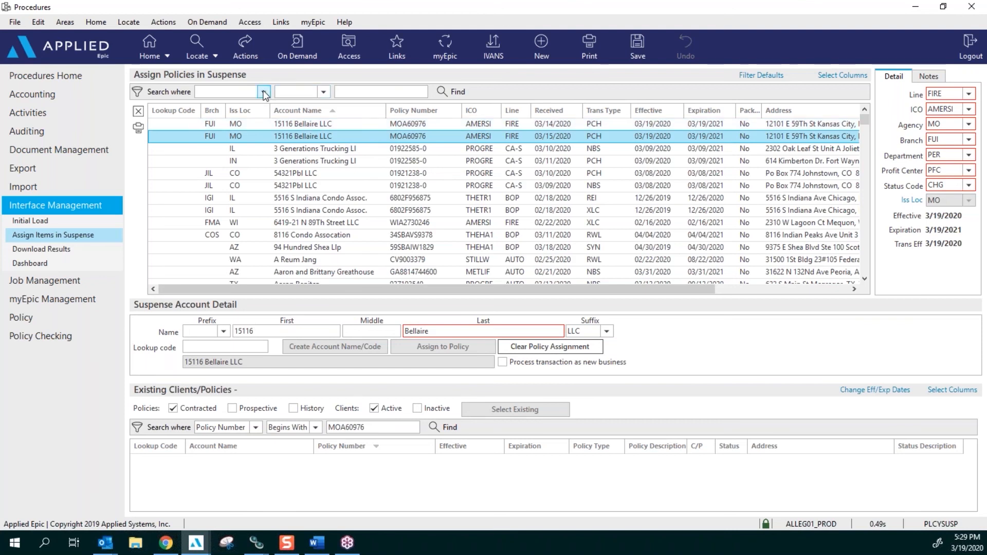
Step: Filter the suspense list where Brch equals AIS
{"action": "left_click", "coordinate": [262, 91]}
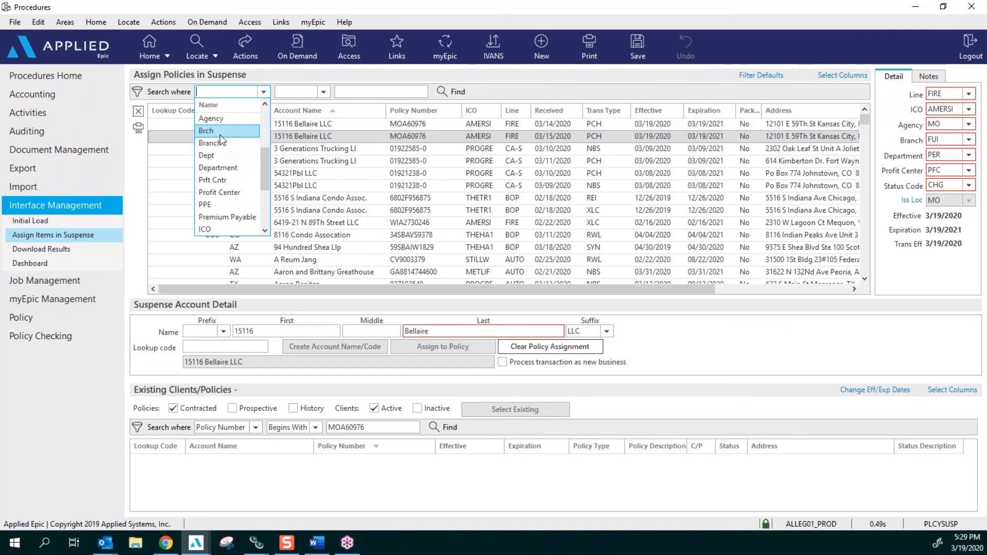
{"action": "left_click", "coordinate": [205, 131]}
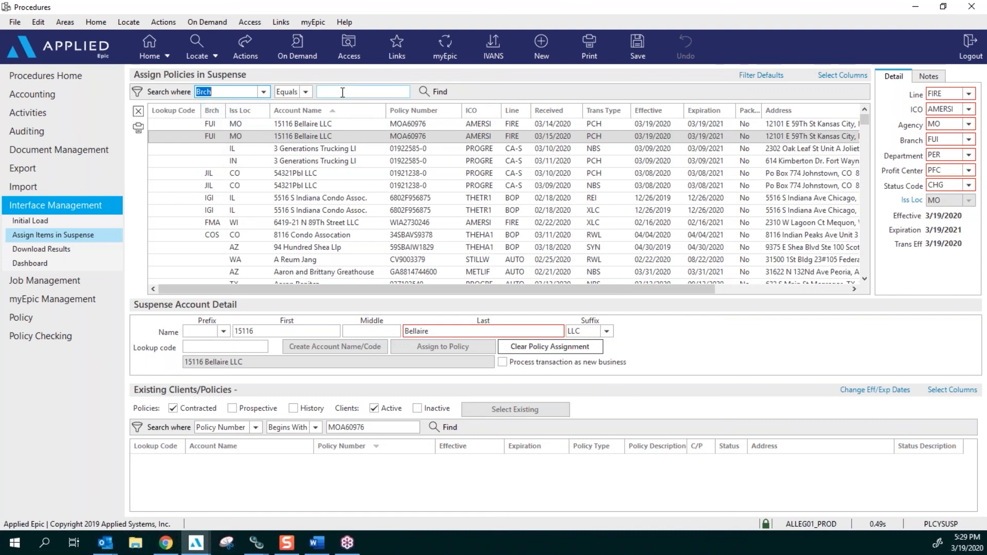
{"action": "left_click", "coordinate": [362, 91]}
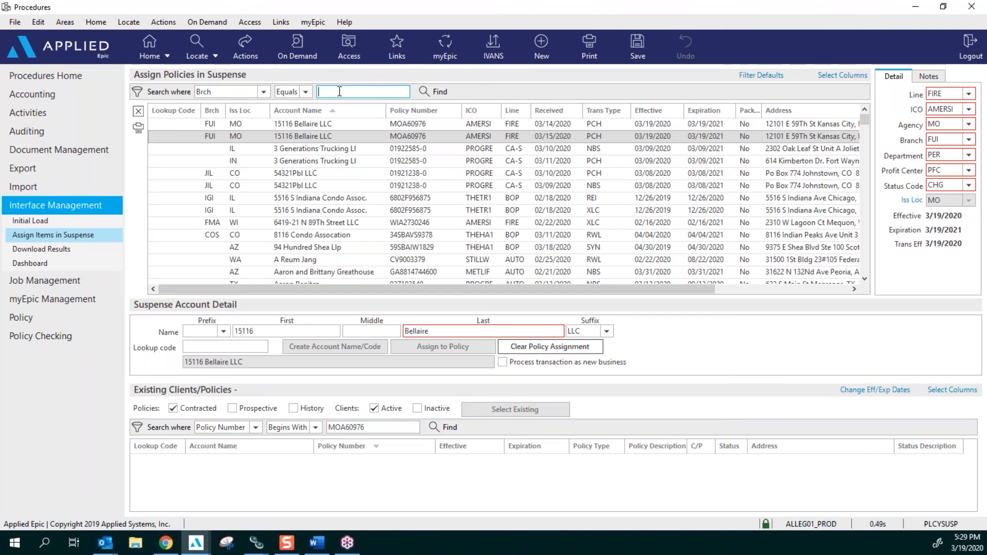
{"action": "type", "text": "AIS"}
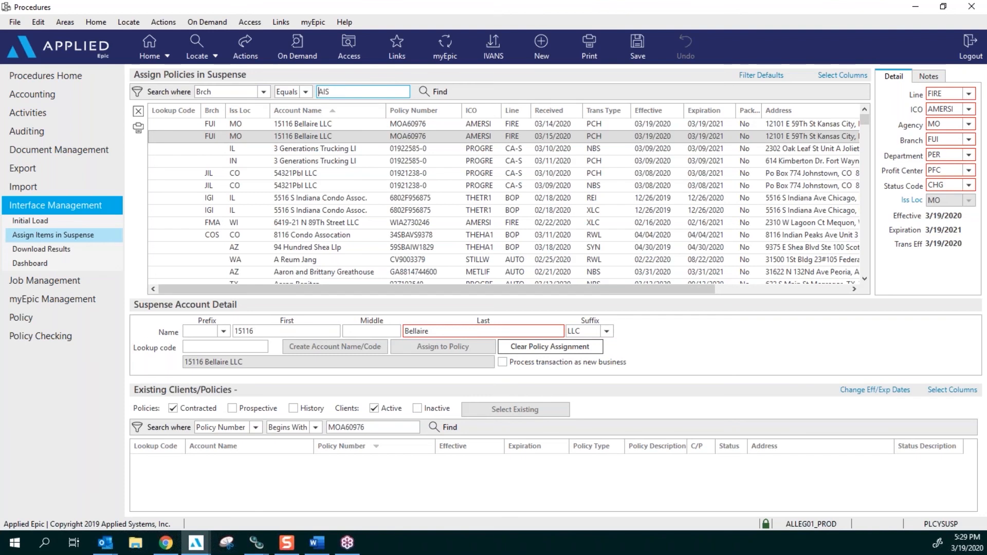
{"action": "left_click", "coordinate": [433, 92]}
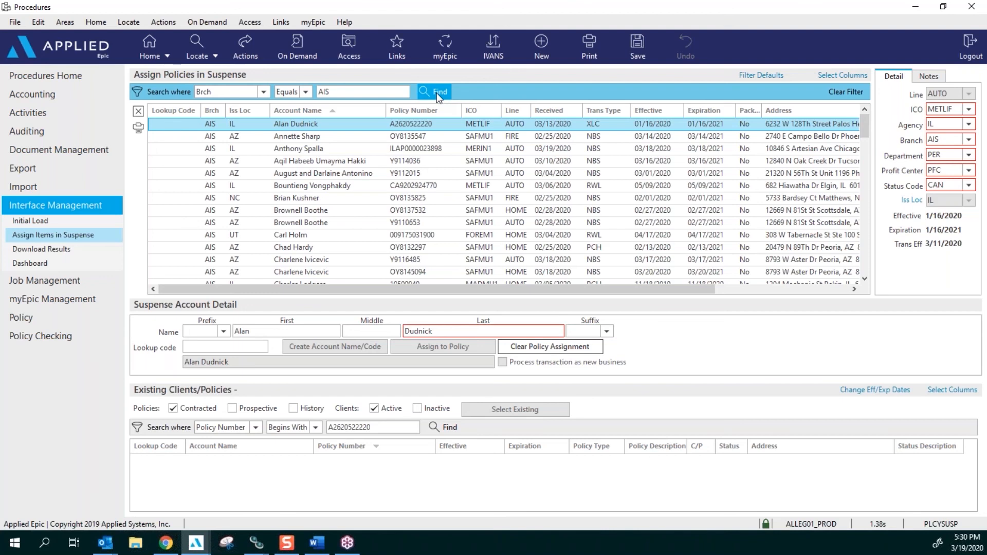
{"action": "mouse_move", "coordinate": [462, 101]}
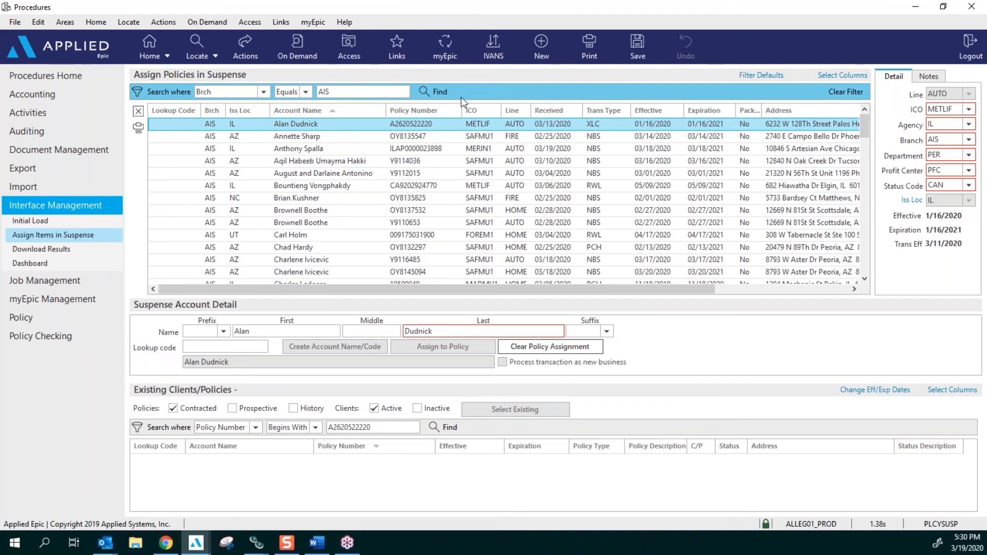
{"action": "mouse_move", "coordinate": [461, 102]}
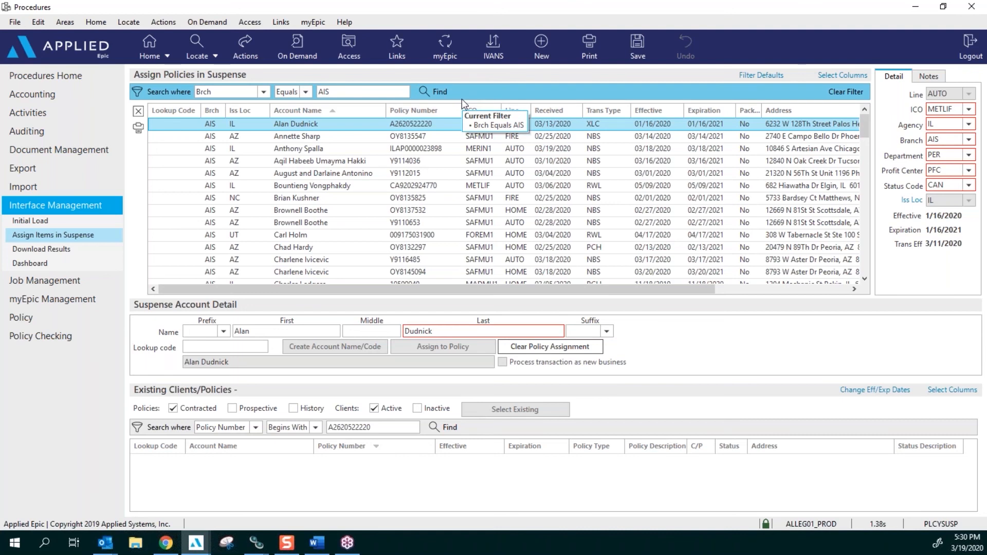
{"action": "mouse_move", "coordinate": [406, 94]}
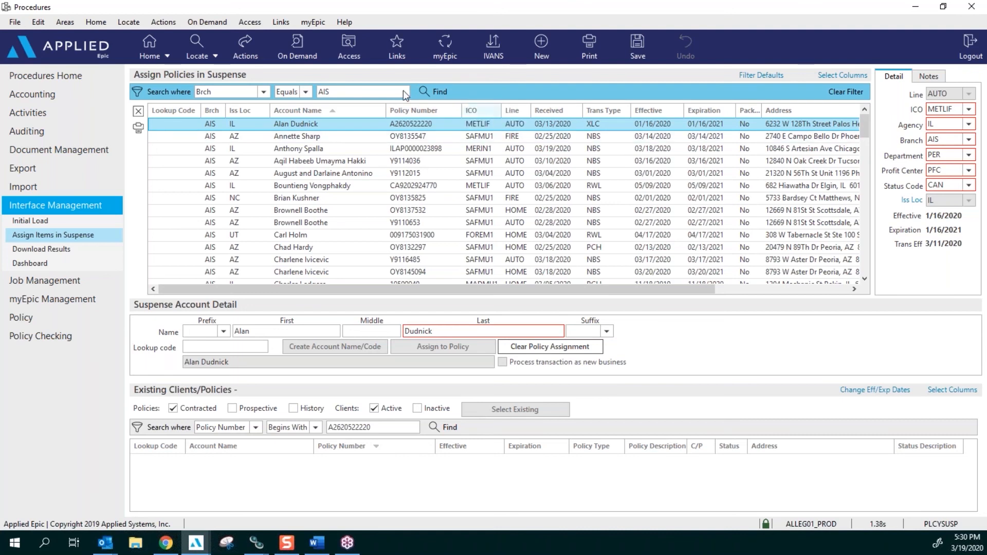